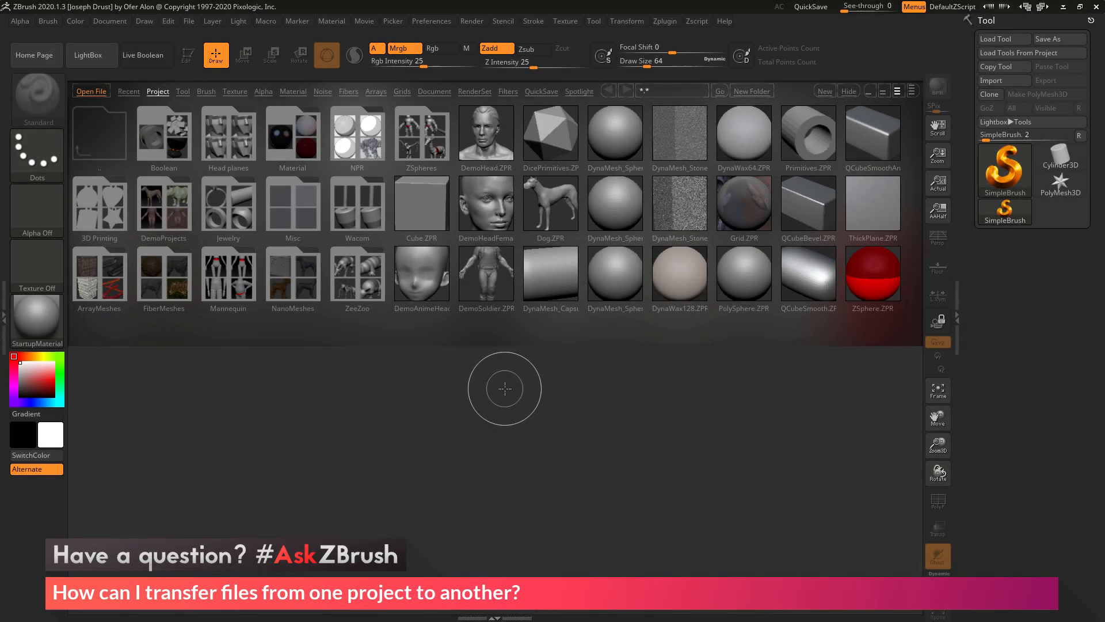
pyautogui.moveTo(495, 380)
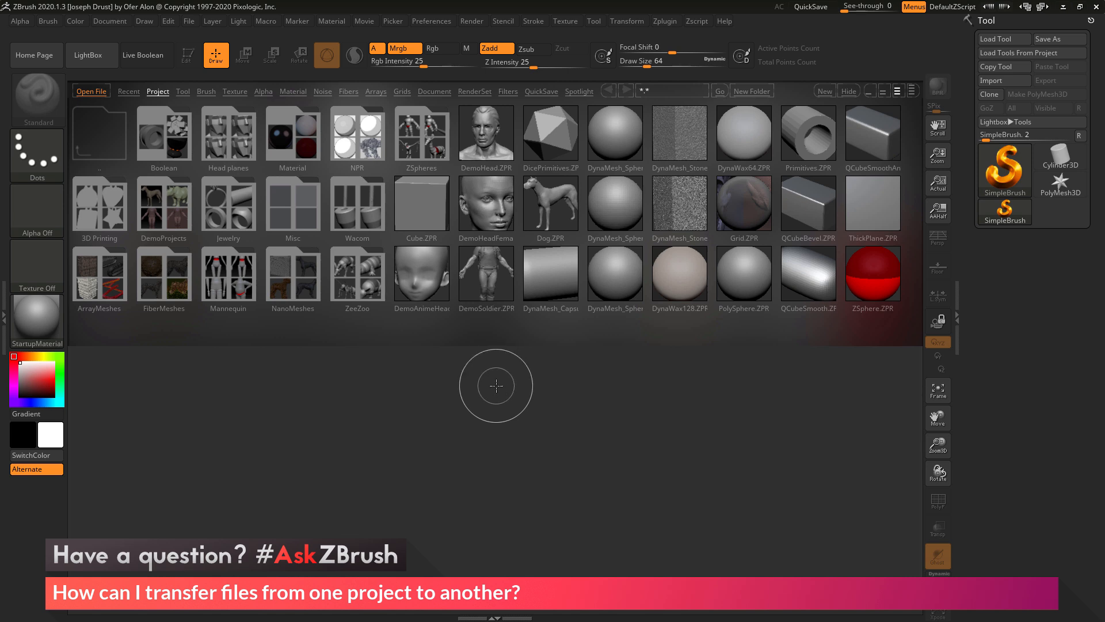
pyautogui.moveTo(568, 415)
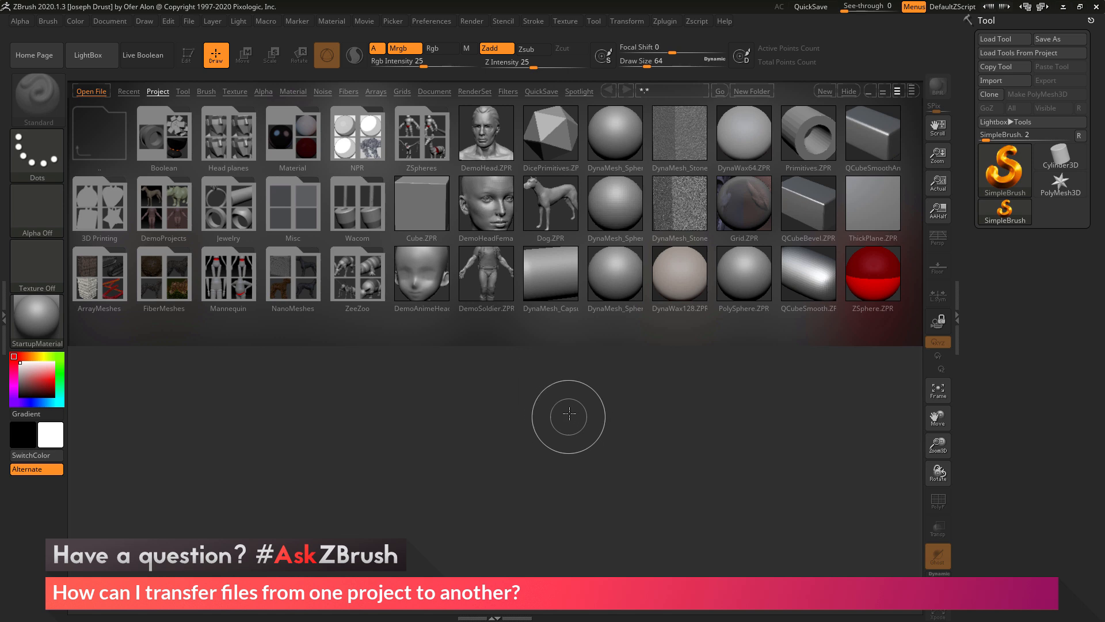
pyautogui.moveTo(572, 401)
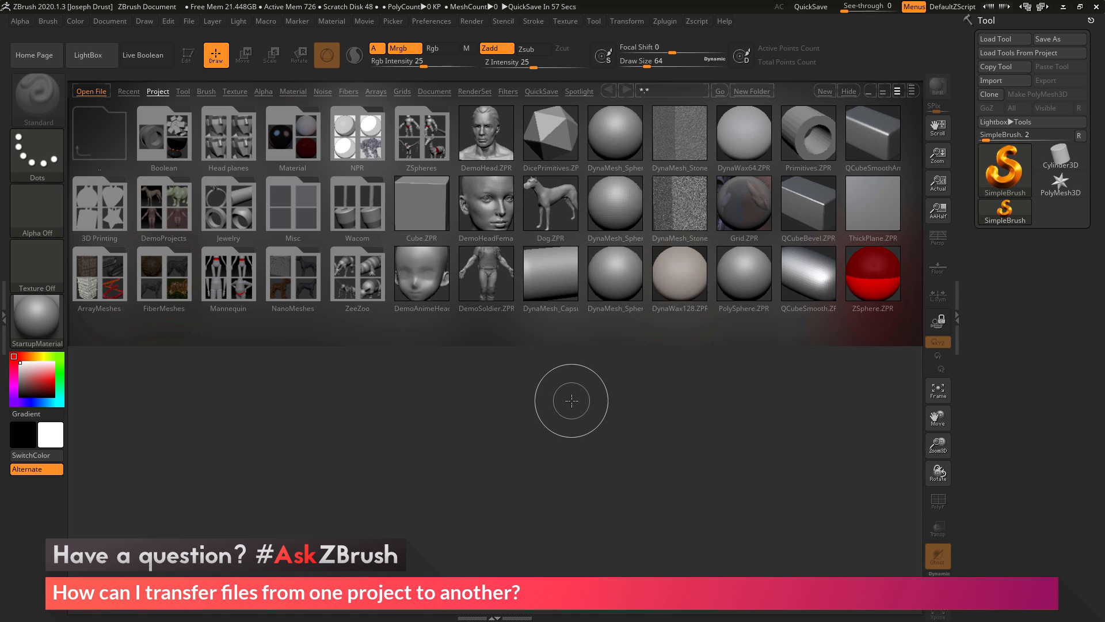
pyautogui.moveTo(568, 407)
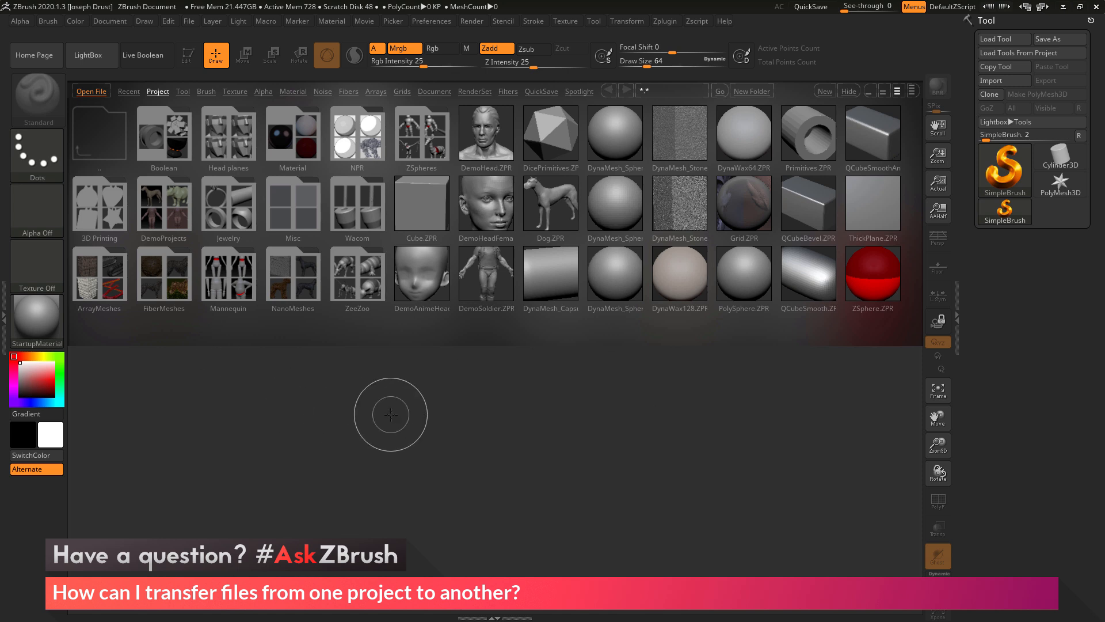
pyautogui.moveTo(453, 390)
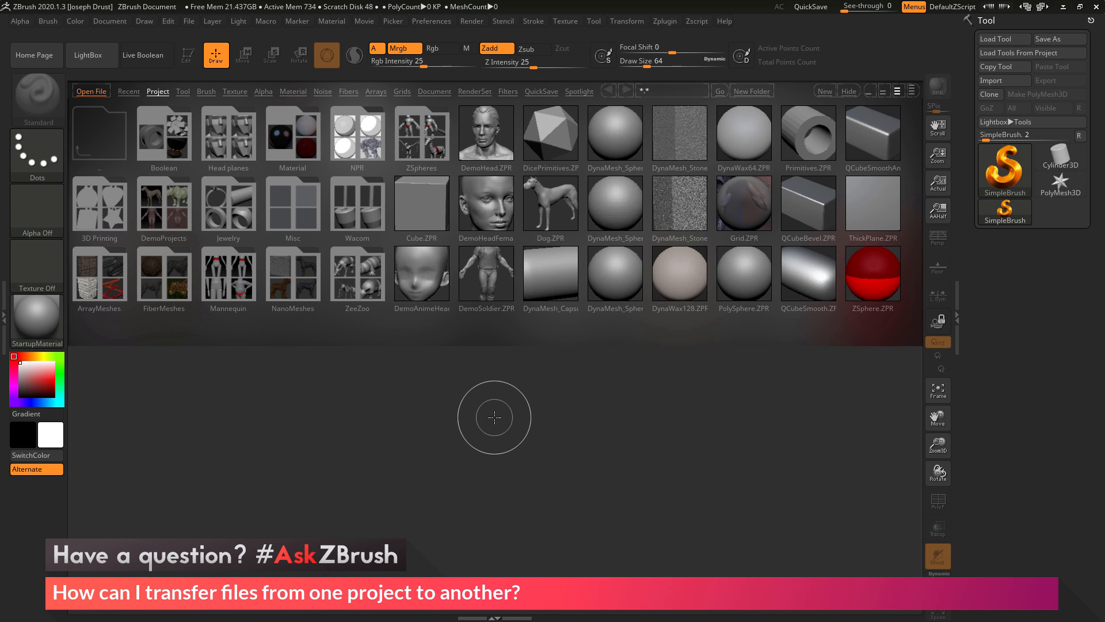
pyautogui.moveTo(622, 400)
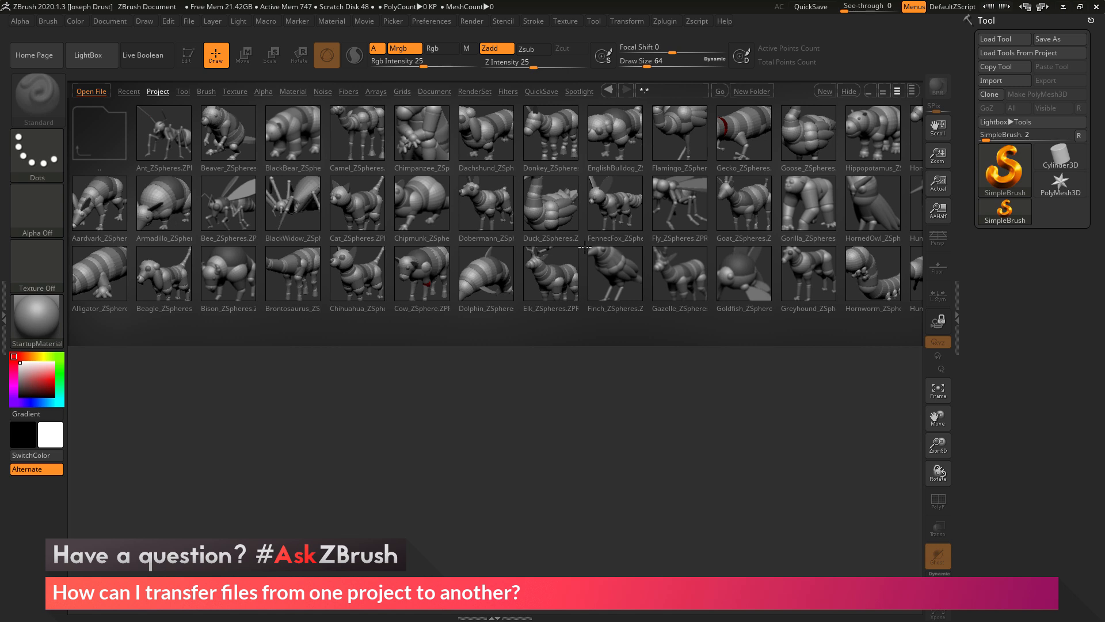
# Step: Load the FennecFox_ZSpheres project from the ZeeZoo collection in LightBox
pyautogui.click(615, 205)
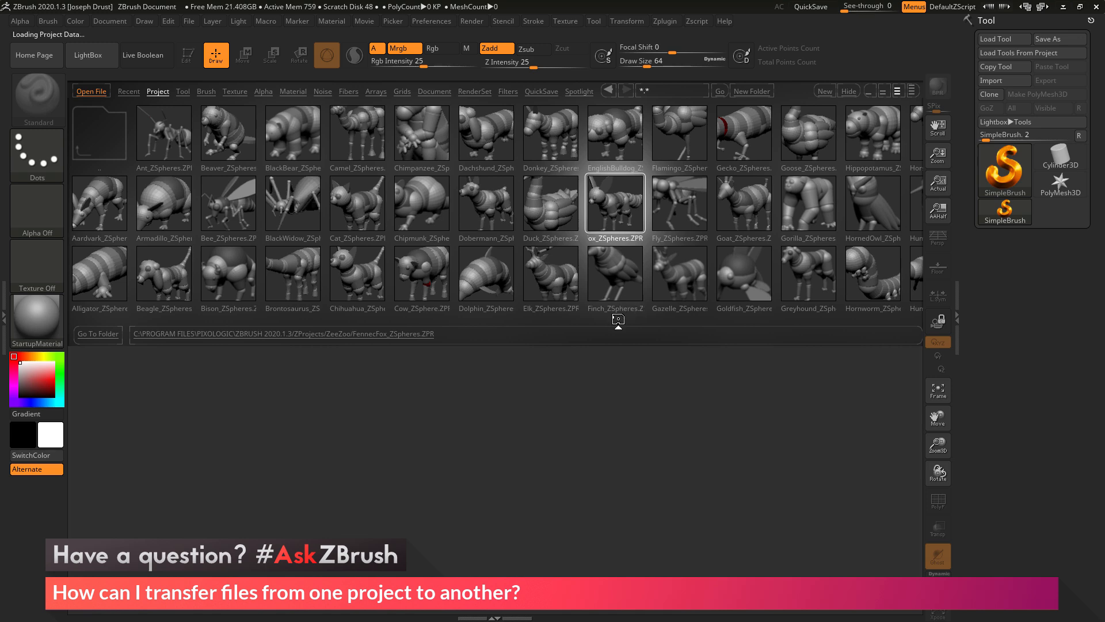
pyautogui.doubleClick(615, 206)
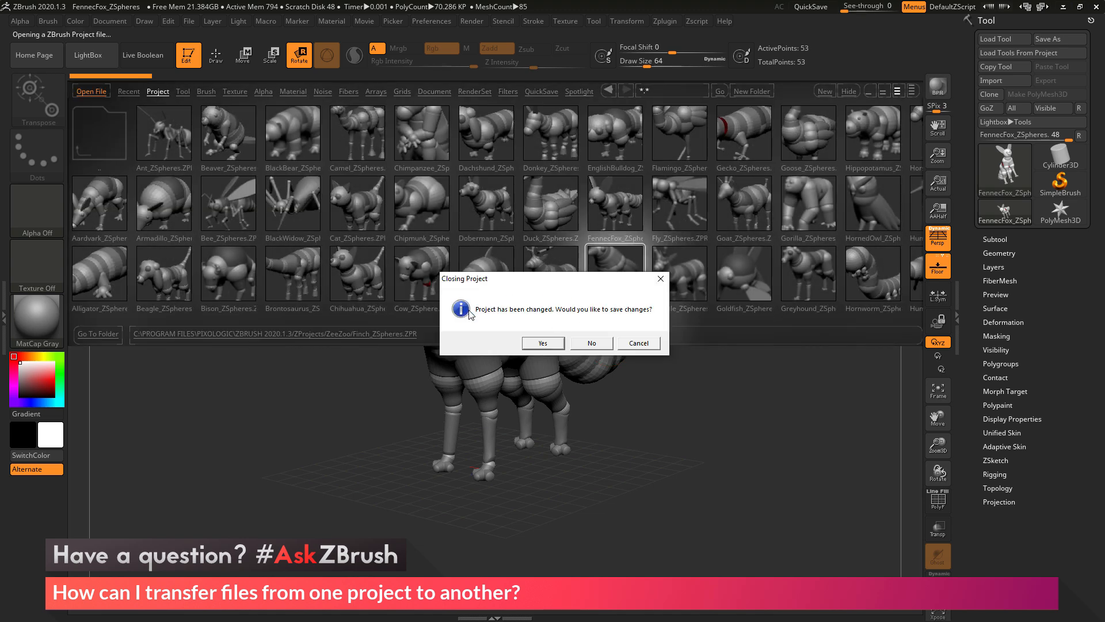
pyautogui.moveTo(461, 287)
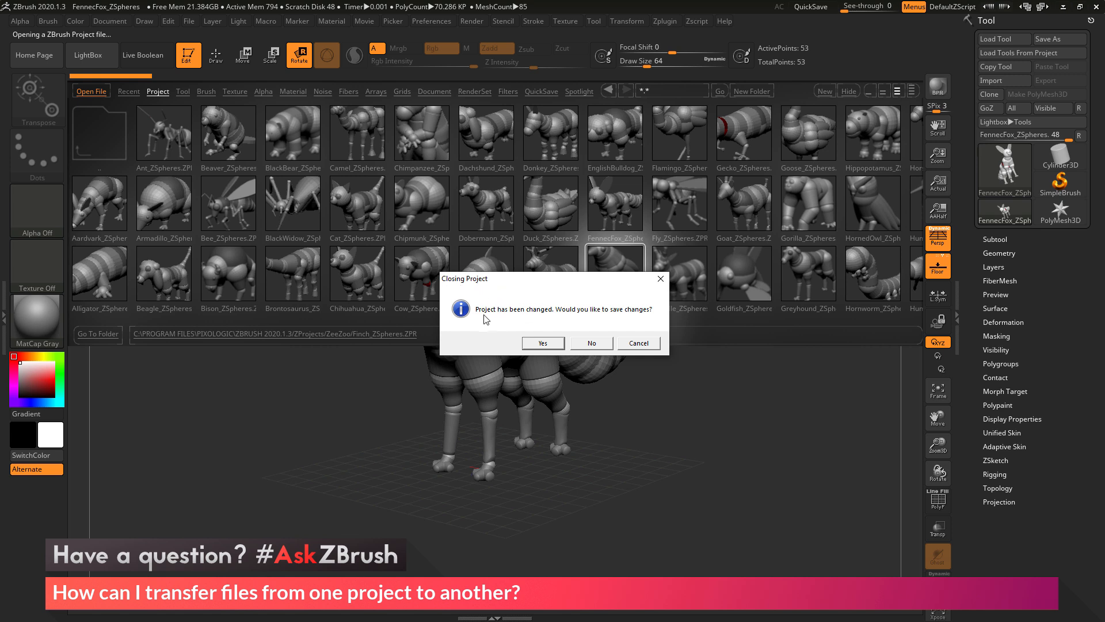
pyautogui.moveTo(570, 327)
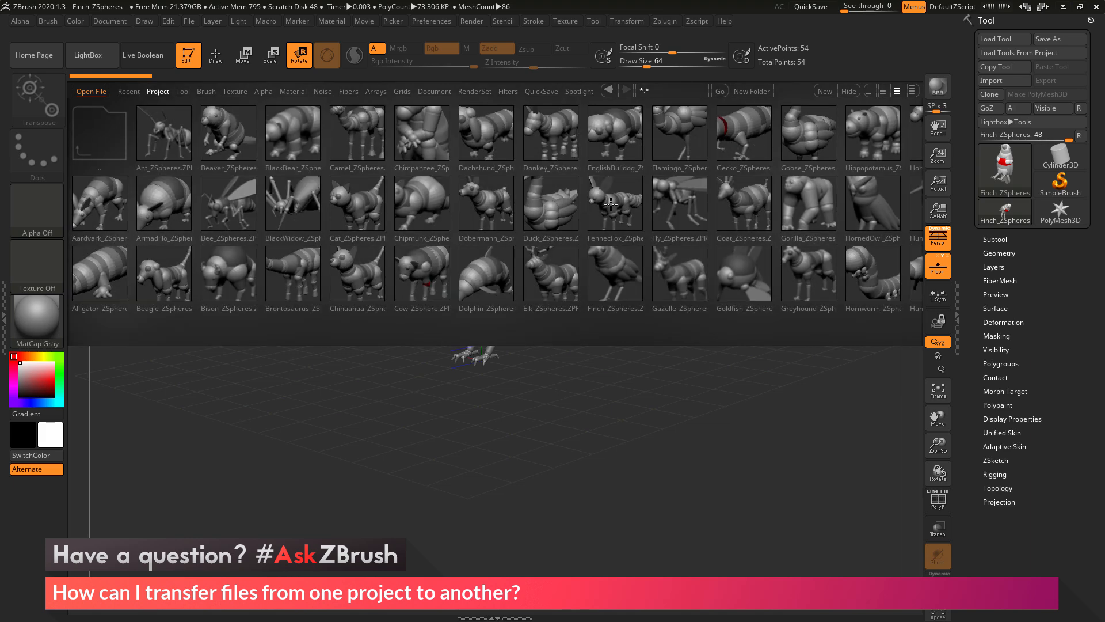
# Step: Reload FennecFox_ZSpheres from LightBox and rotate the view around the fox
pyautogui.click(613, 205)
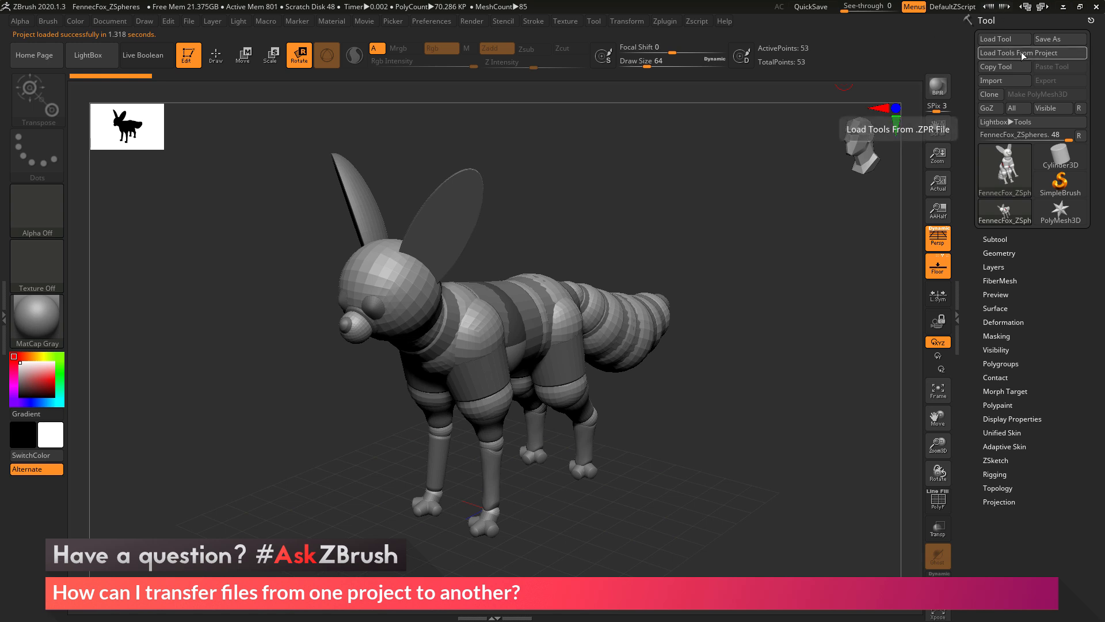
pyautogui.moveTo(1037, 60)
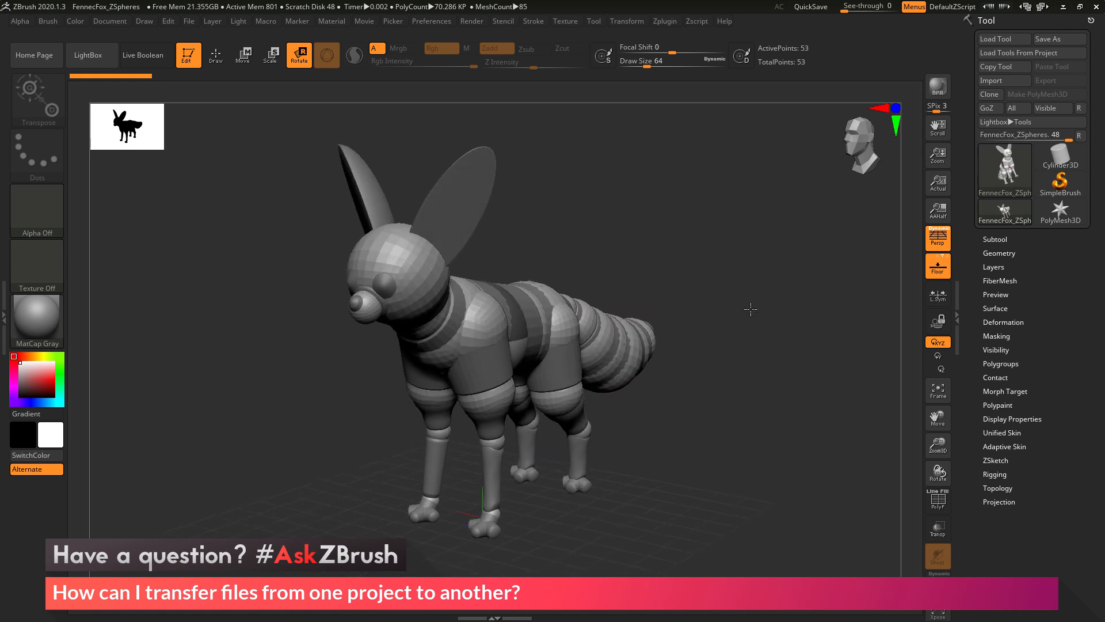
pyautogui.moveTo(751, 308); pyautogui.dragTo(735, 261)
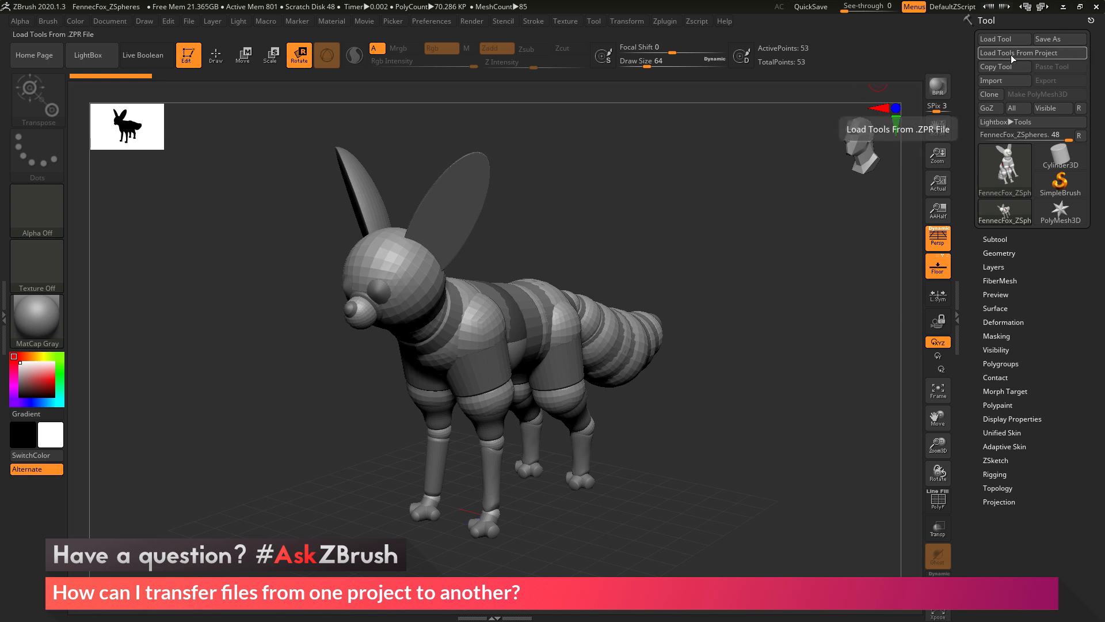
# Step: Load the tools from the Finch_ZSpheres project in the ZeeZoo folder into the fox scene
pyautogui.click(1030, 53)
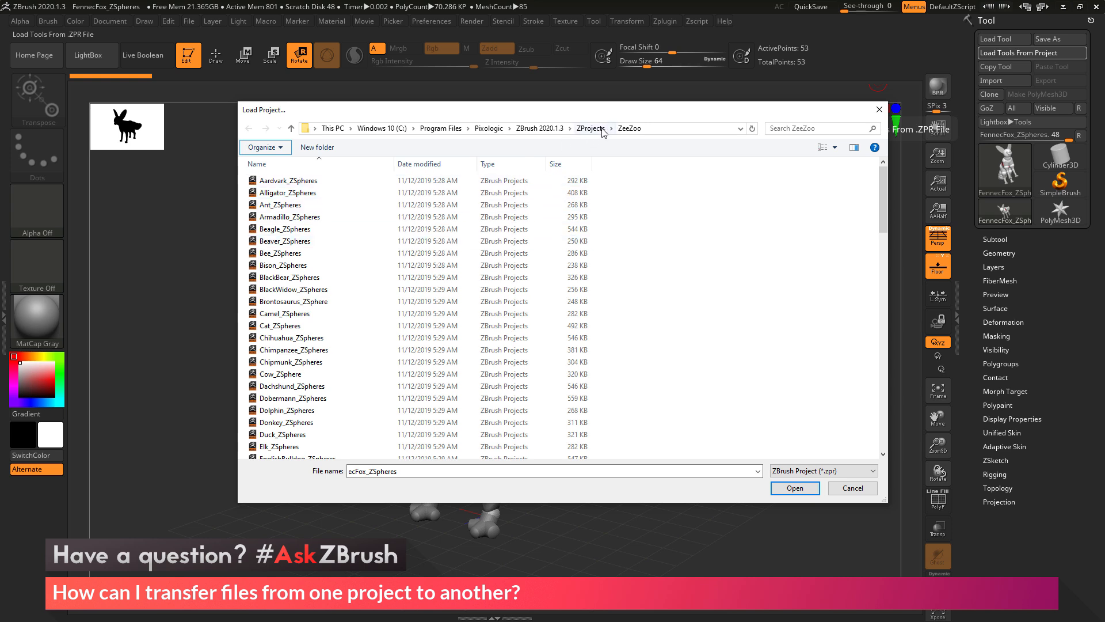
pyautogui.click(286, 181)
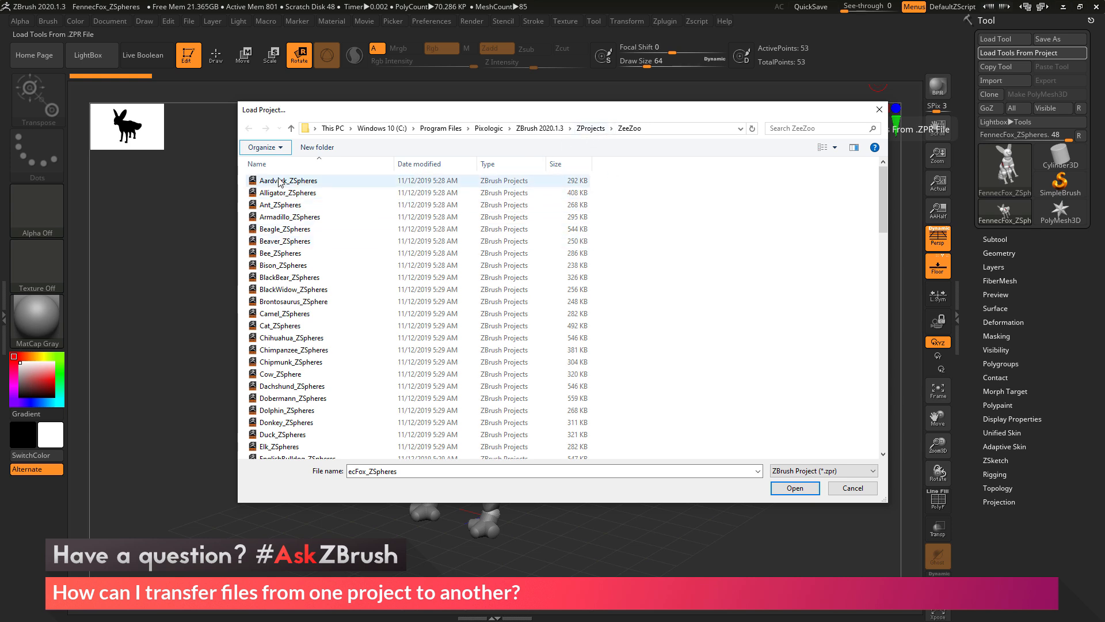
pyautogui.click(291, 289)
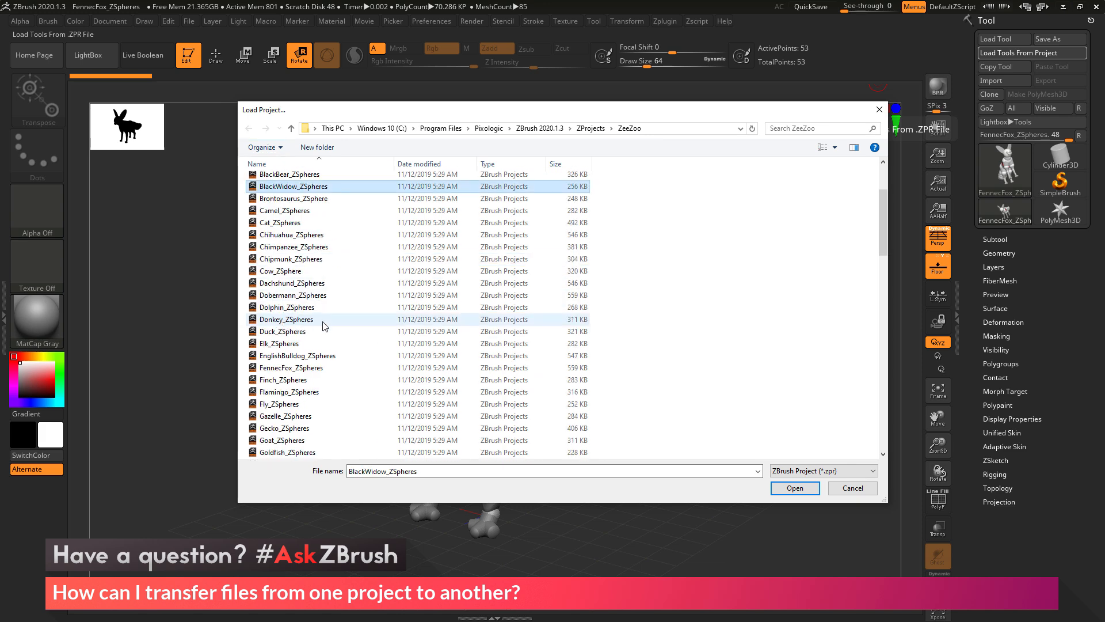
pyautogui.click(283, 380)
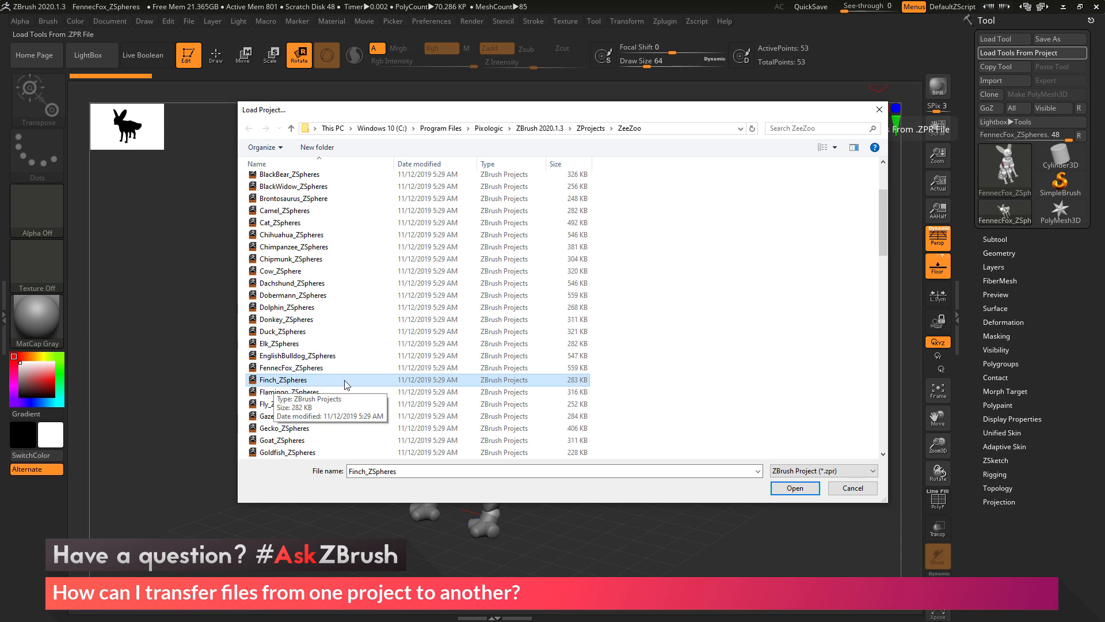
pyautogui.moveTo(504, 387)
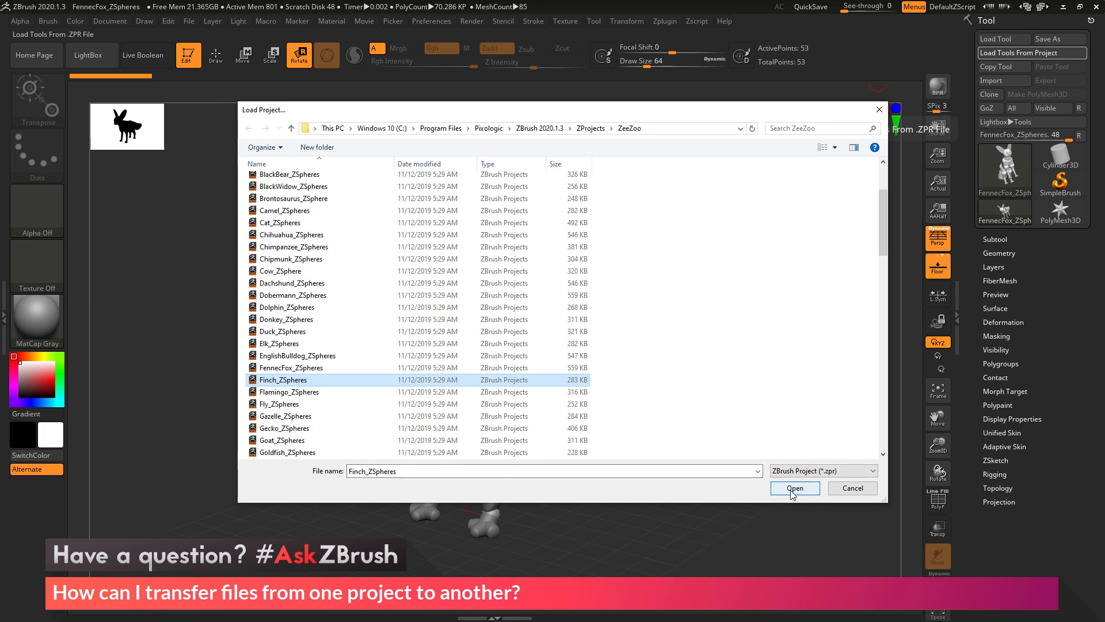
pyautogui.click(794, 488)
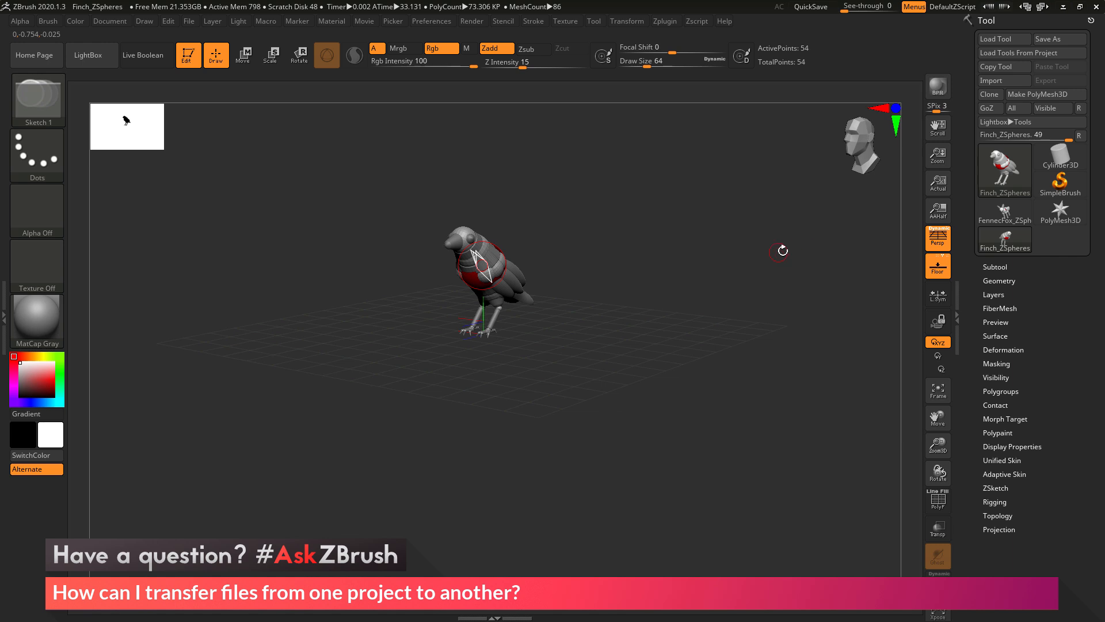
pyautogui.moveTo(663, 382)
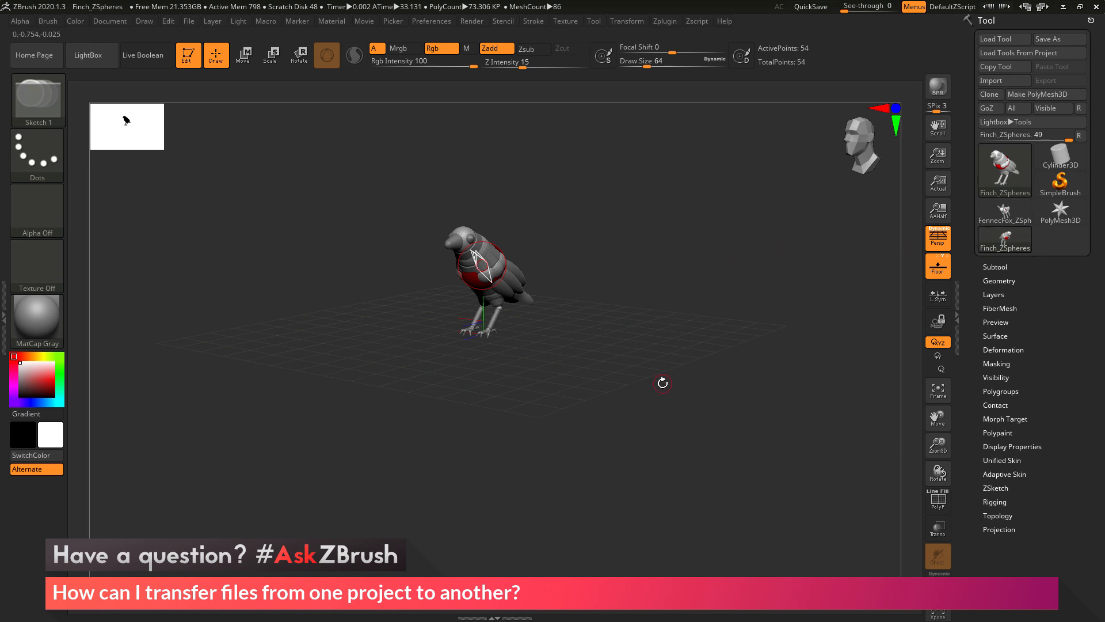
pyautogui.moveTo(1004, 212)
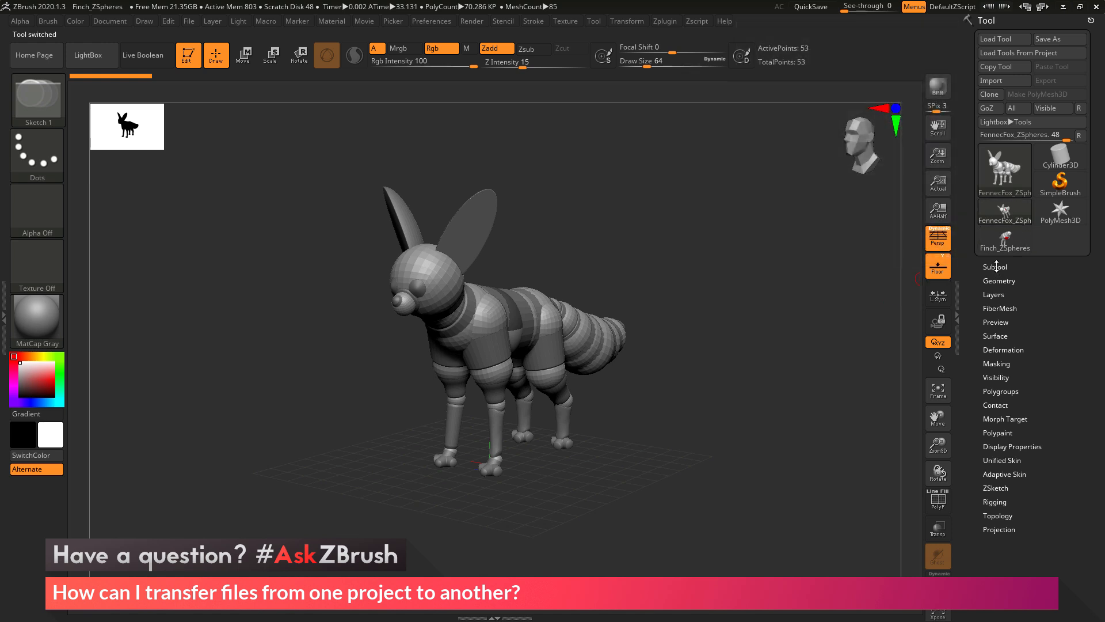
# Step: Append Finch_ZSpheres as a second subtool of the fox and check both subtools in the list
pyautogui.click(995, 266)
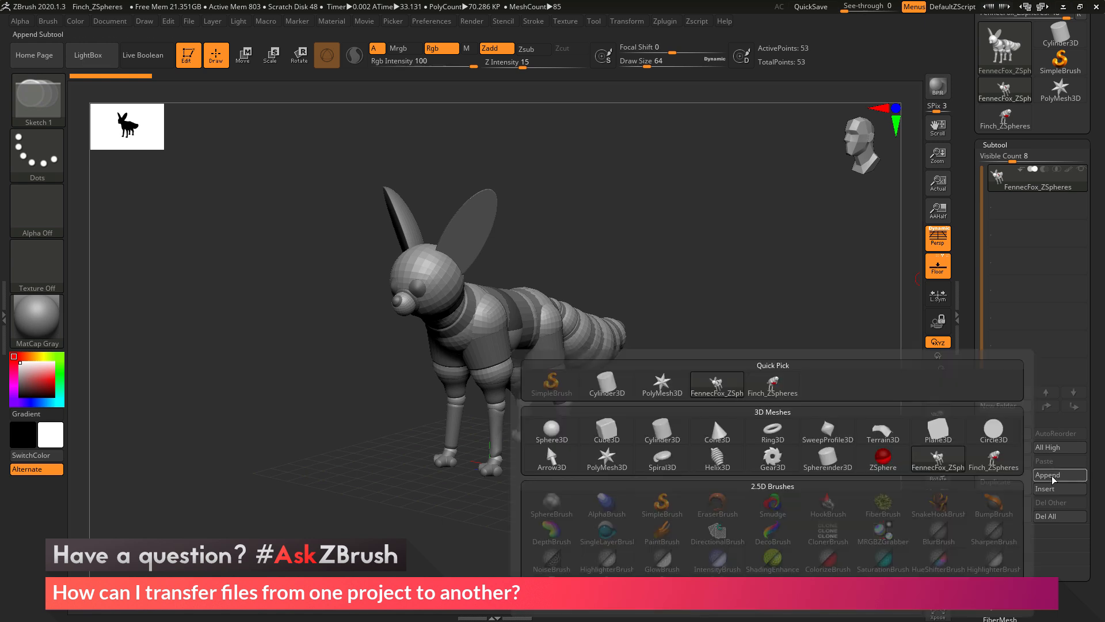
pyautogui.click(1058, 474)
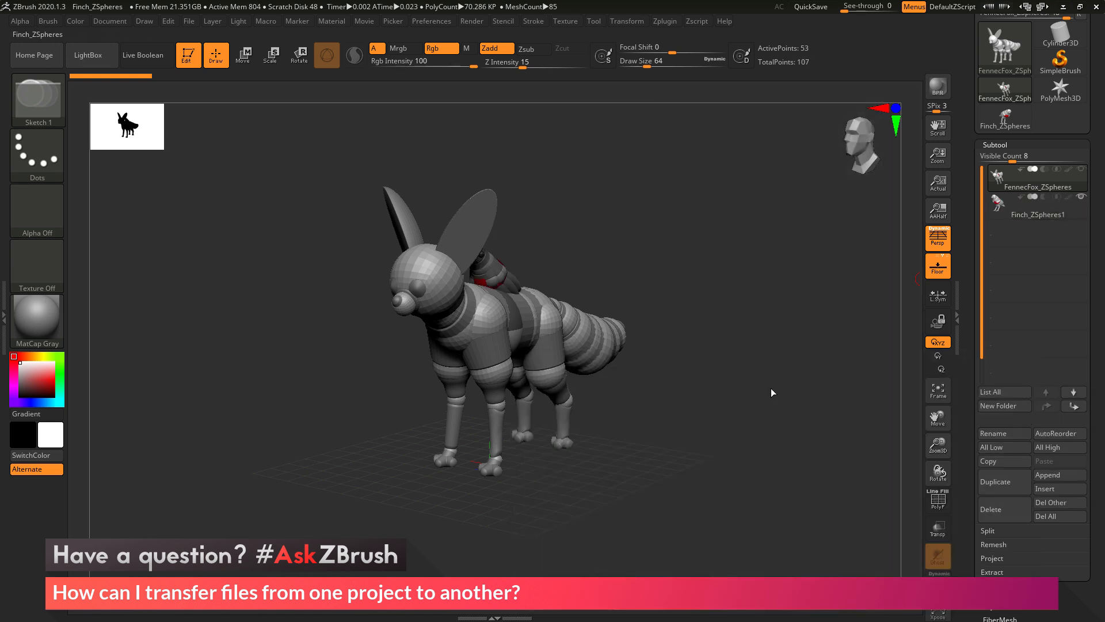
pyautogui.click(1037, 205)
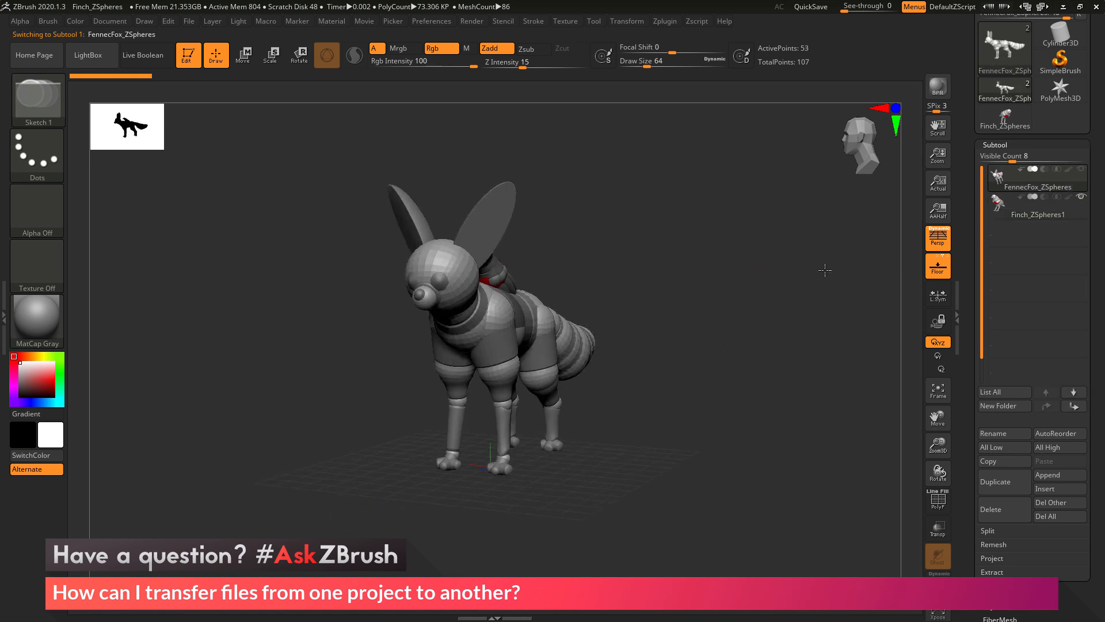
pyautogui.click(1036, 214)
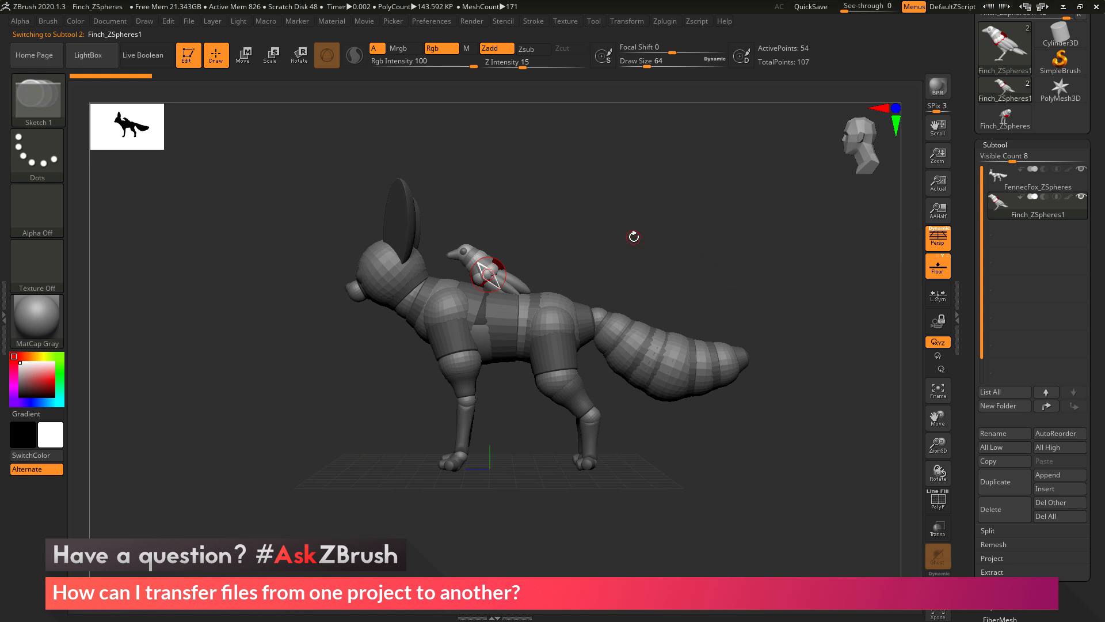
# Step: Move the finch subtool with the gizmo so it sits atop the fox's head
pyautogui.click(243, 55)
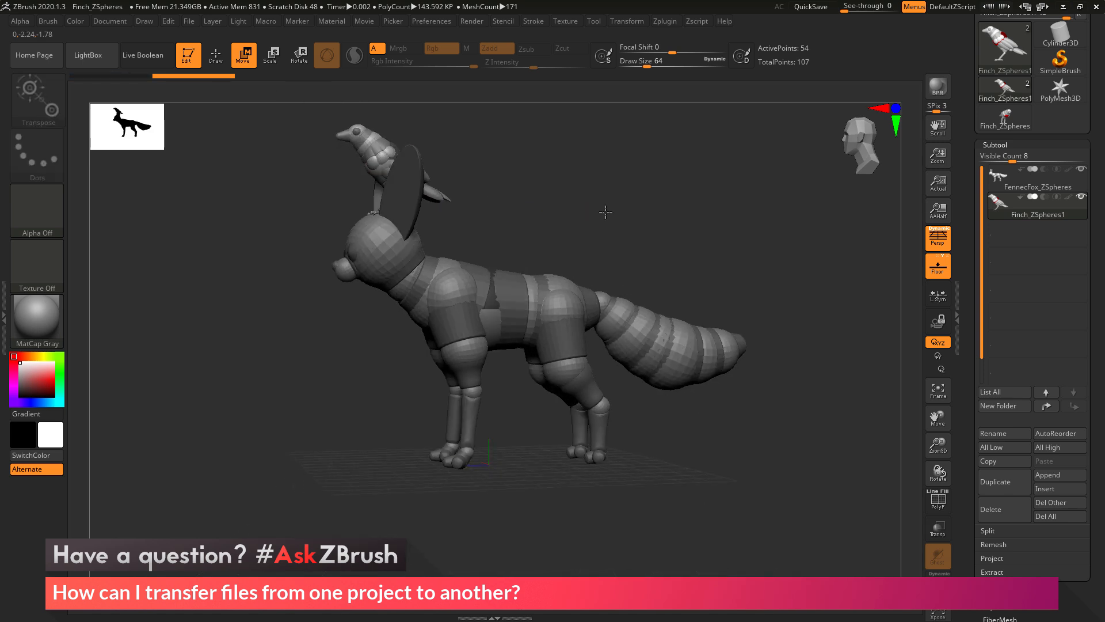
pyautogui.moveTo(604, 212); pyautogui.dragTo(644, 256)
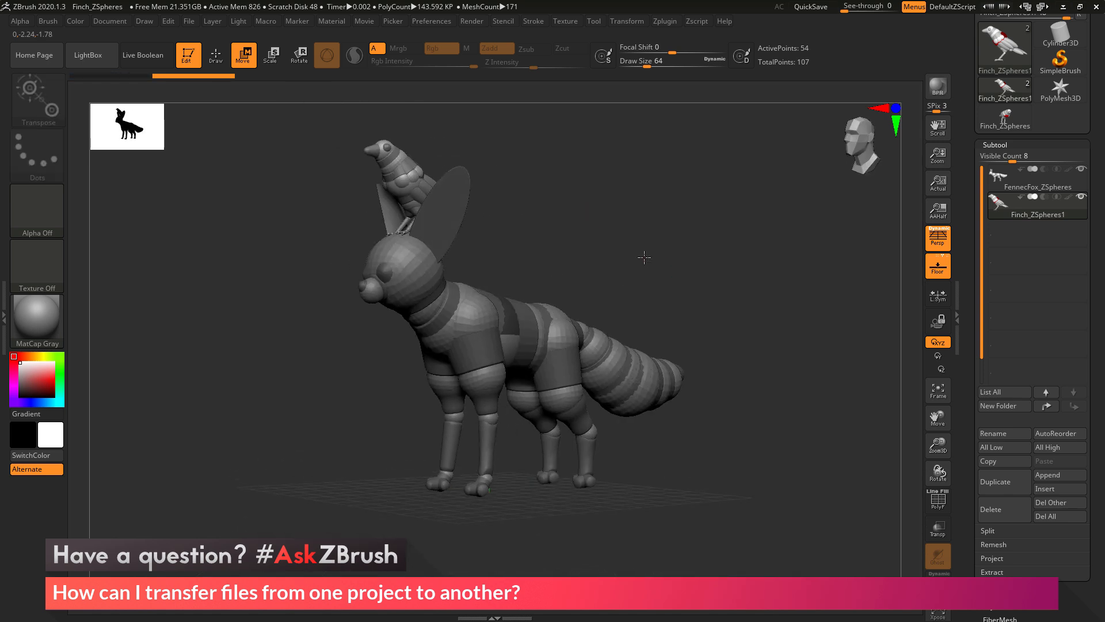
pyautogui.moveTo(644, 256); pyautogui.dragTo(706, 257)
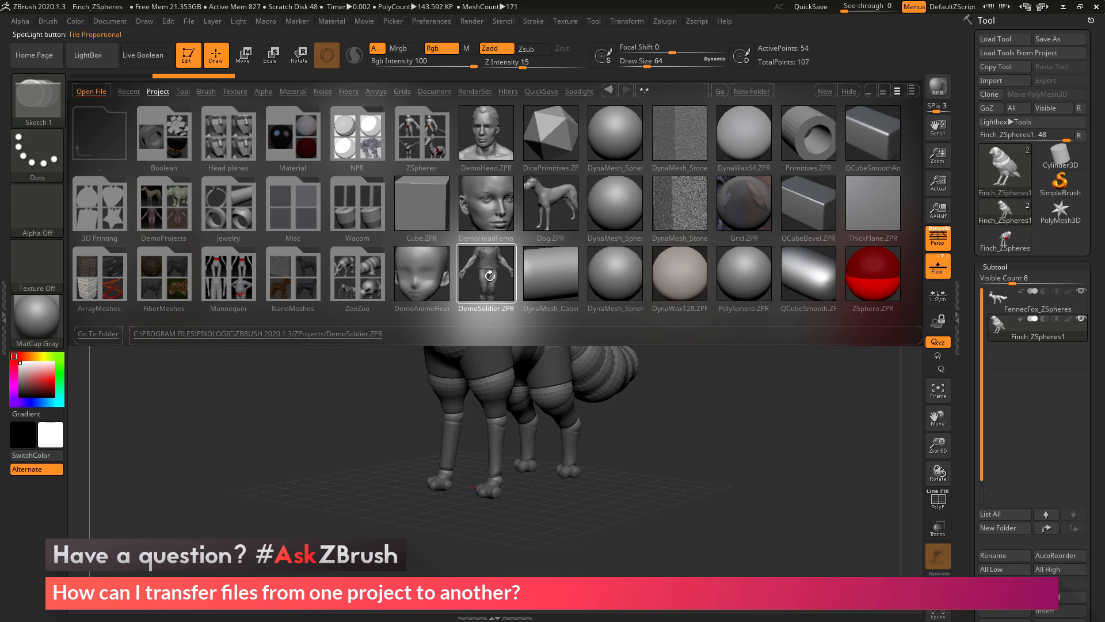
# Step: Load the DemoSoldier.ZPR sample project without saving the fox-and-finch scene
pyautogui.doubleClick(486, 276)
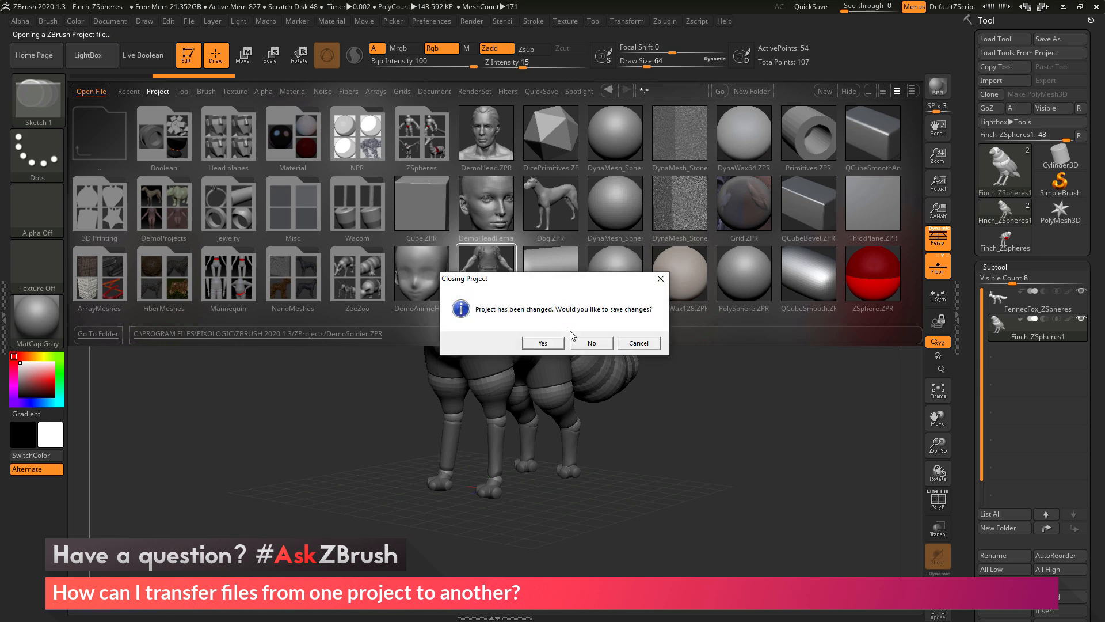
pyautogui.click(591, 343)
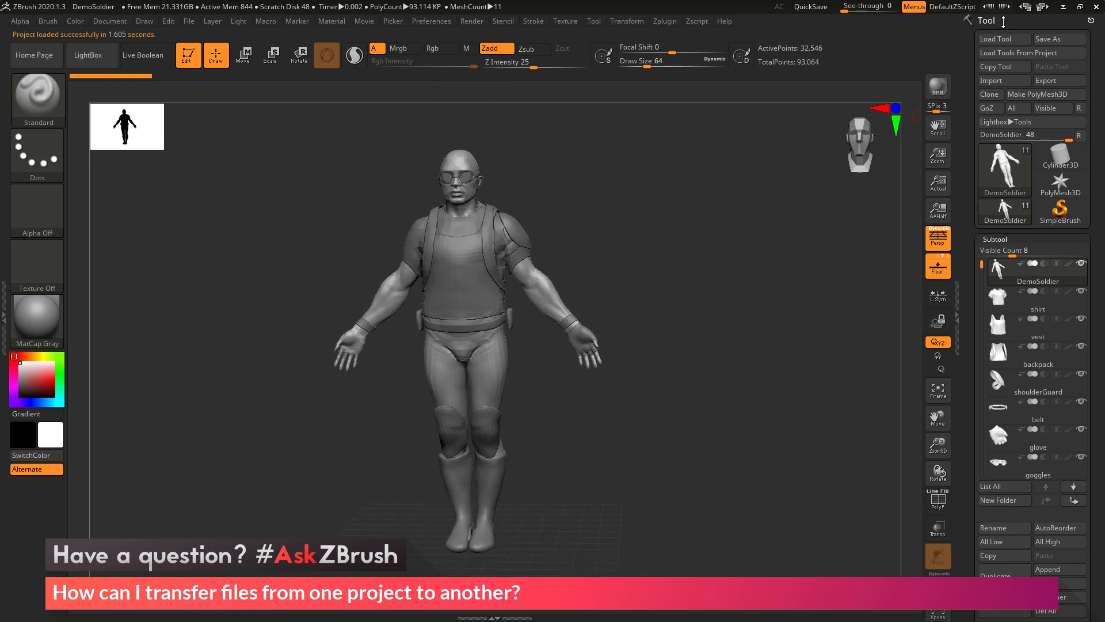
pyautogui.moveTo(1030, 53)
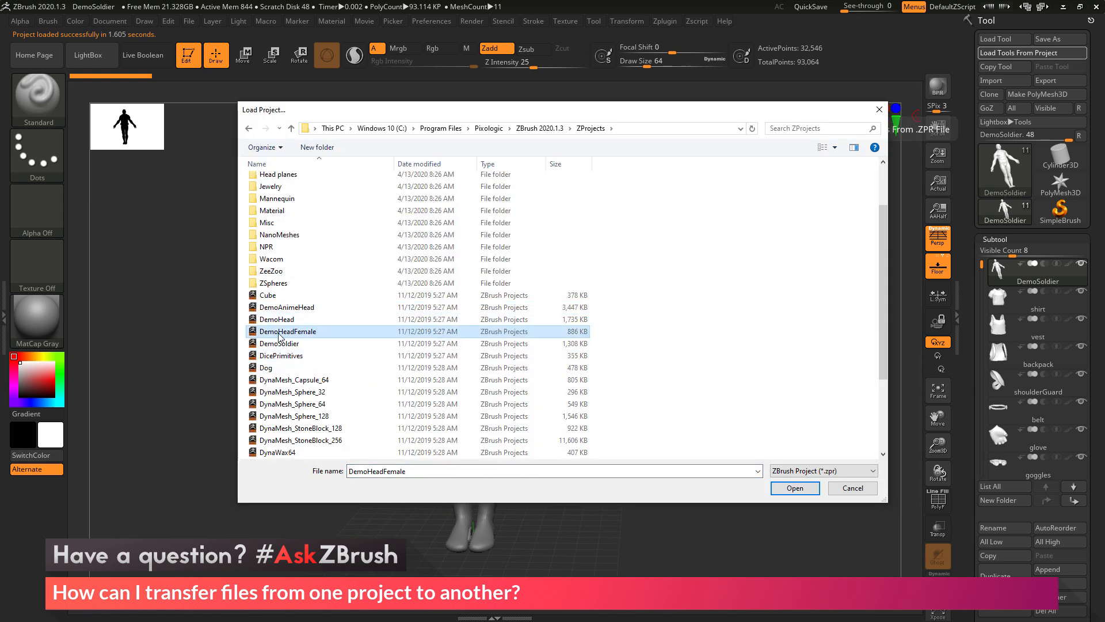
# Step: Load the DemoHead project's tools, then make DemoSoldier the active tool again
pyautogui.click(277, 319)
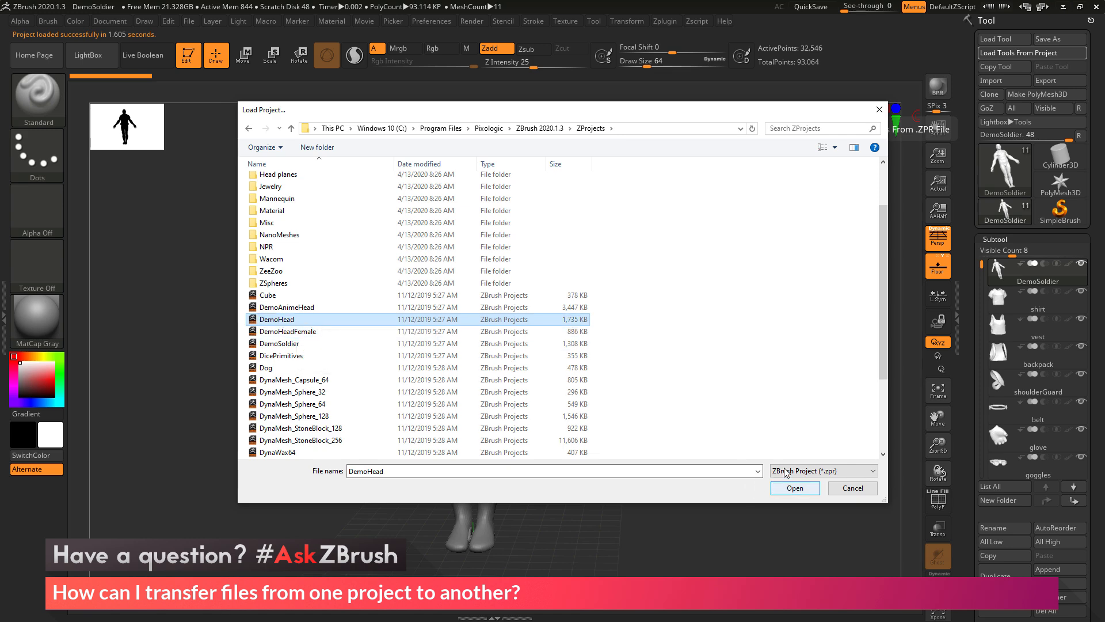
pyautogui.click(794, 488)
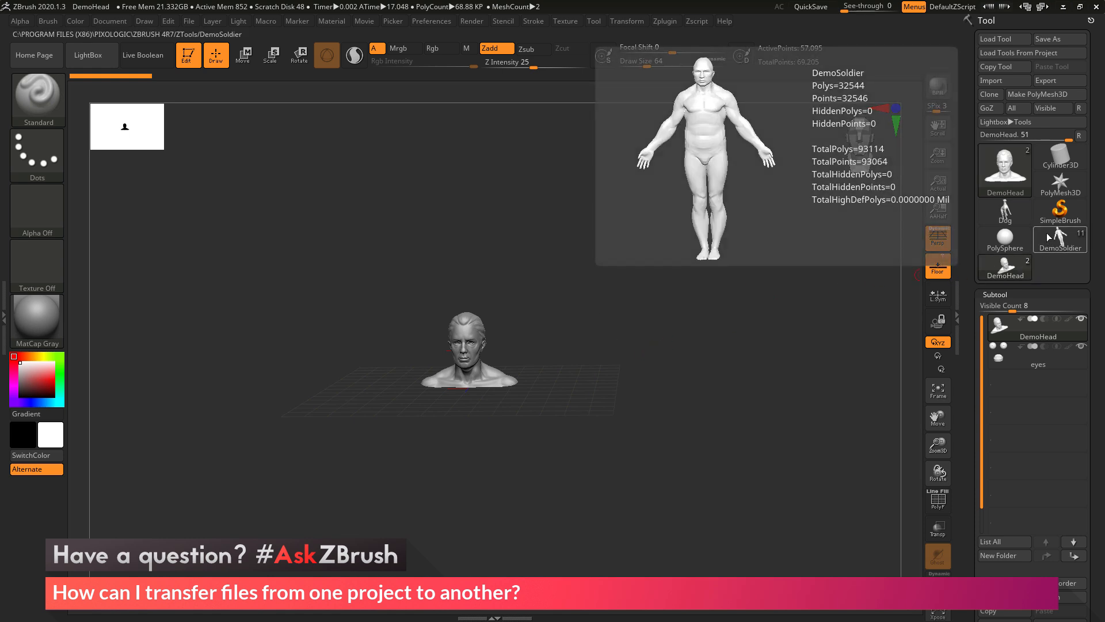
pyautogui.click(1059, 236)
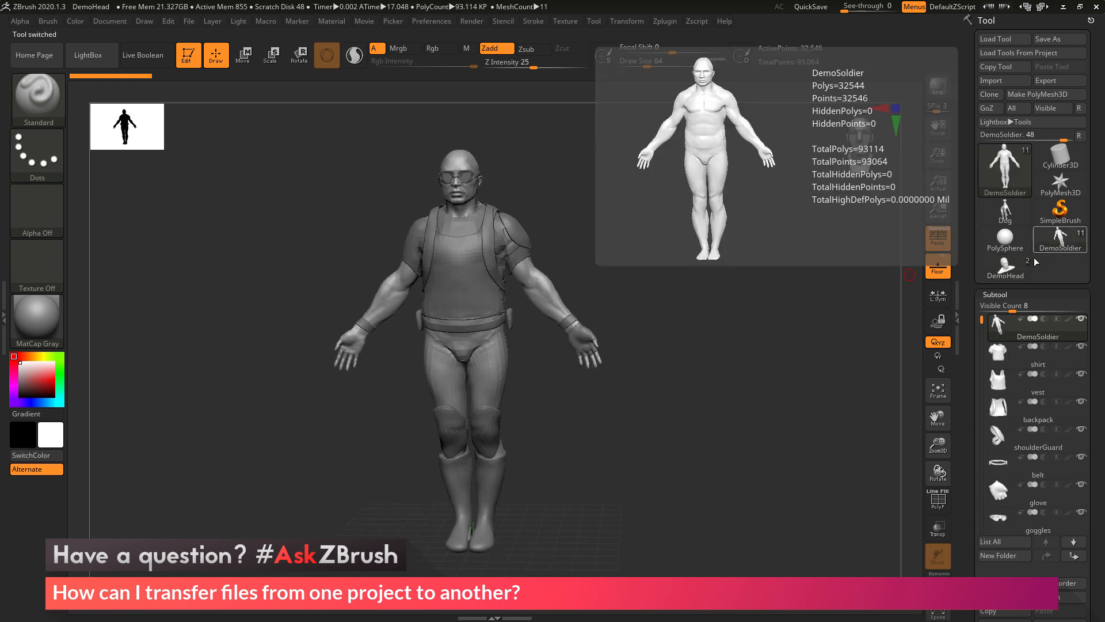
# Step: Append DemoHead as a subtool of DemoSoldier, leaving the soldier active
pyautogui.click(1004, 266)
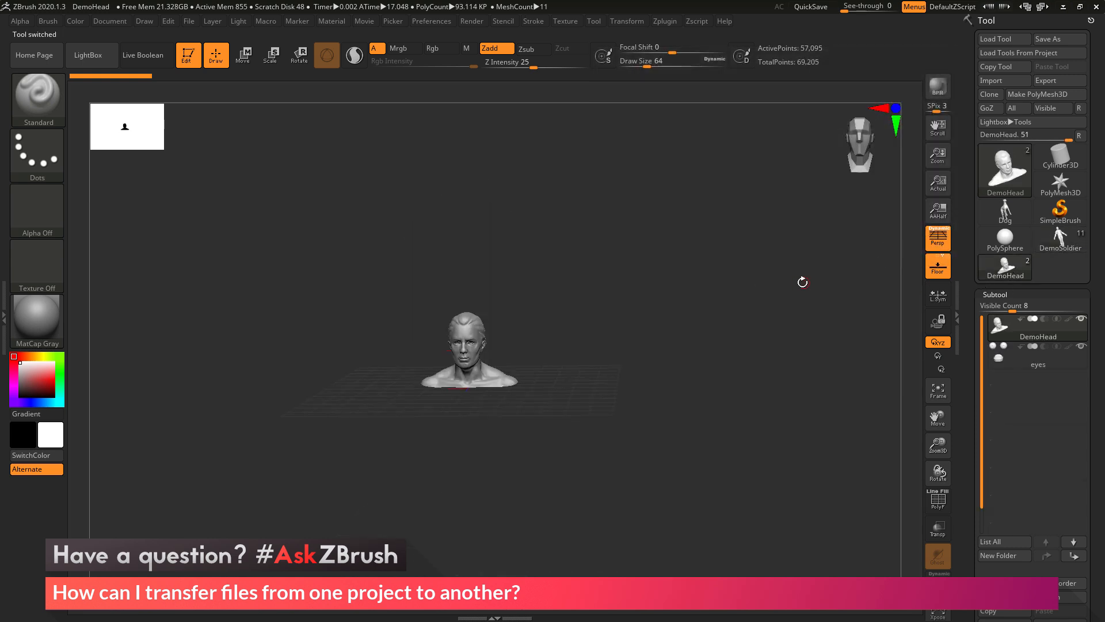
pyautogui.click(1059, 239)
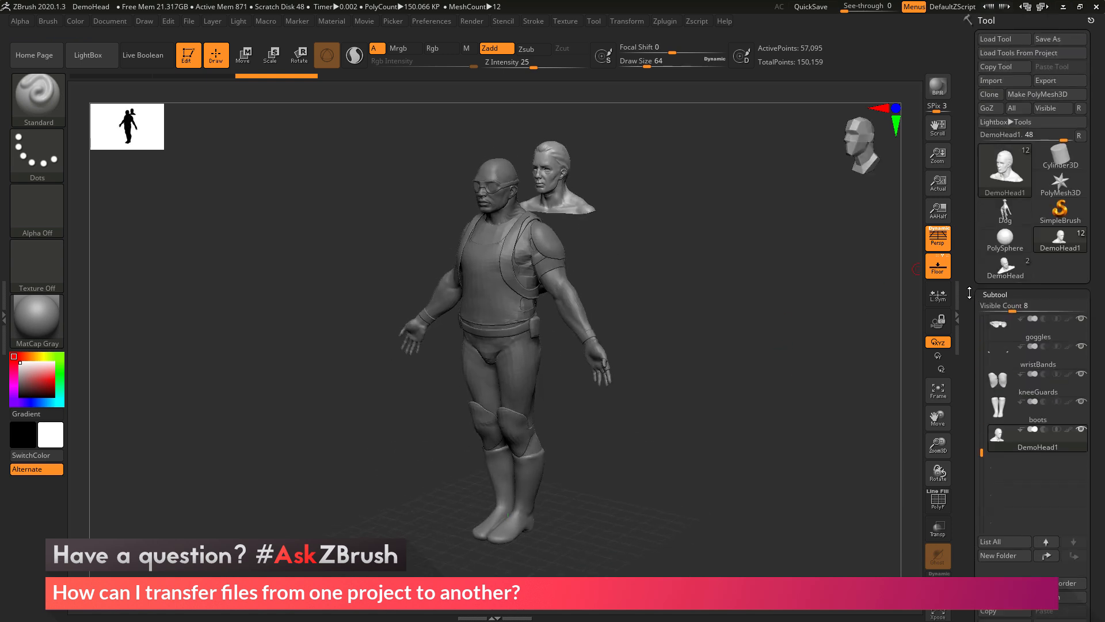
# Step: View the soldier from the side and move the DemoHead1 subtool onto the soldier's head
pyautogui.click(1004, 166)
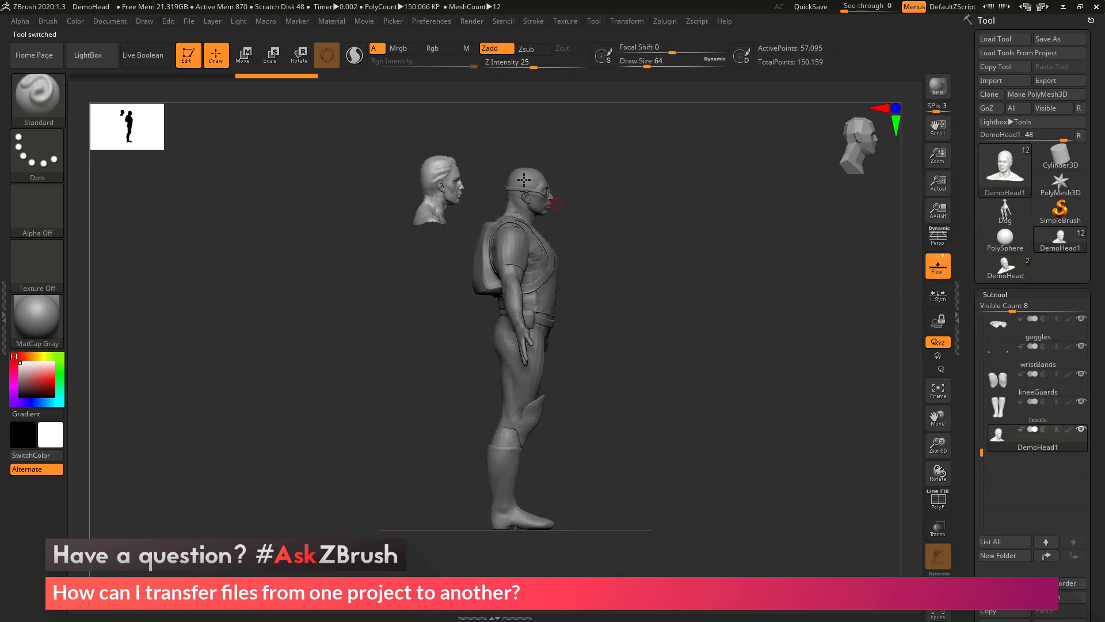
pyautogui.click(243, 56)
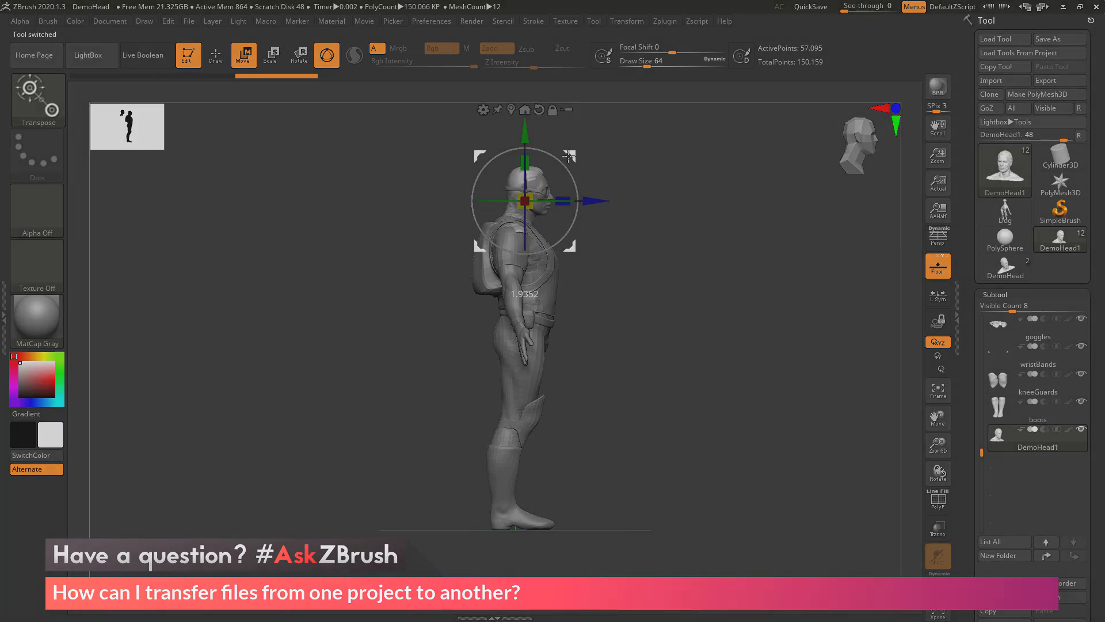